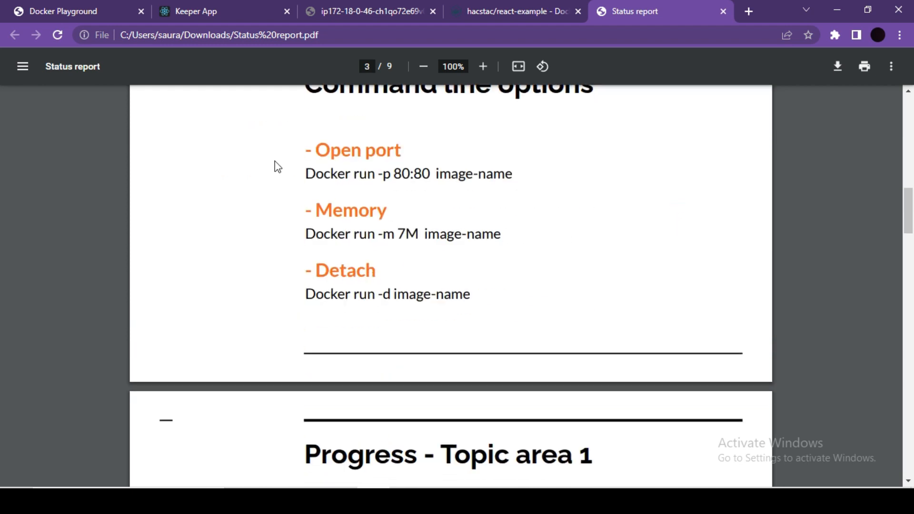
Review the report's -p 80:80 run option, then return to the Docker Playground terminal.
left_click_drag(378, 173, 431, 173)
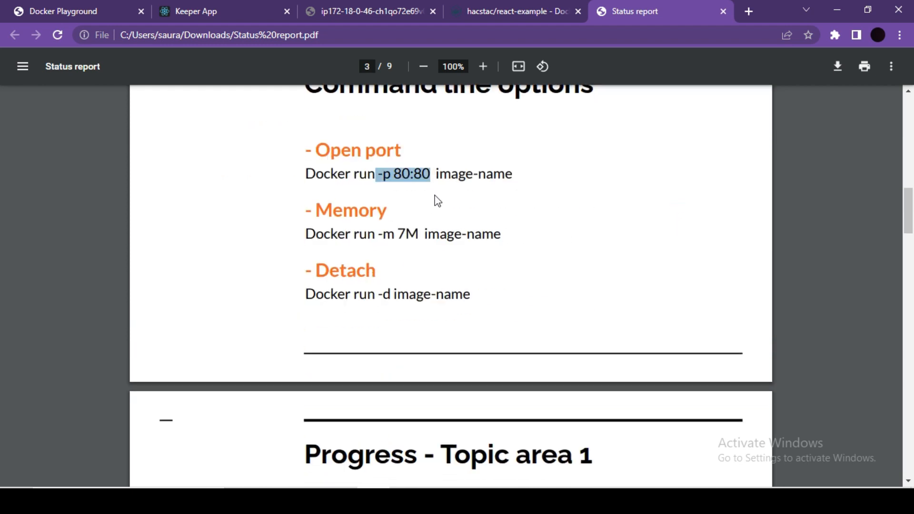
mouse_move(314, 234)
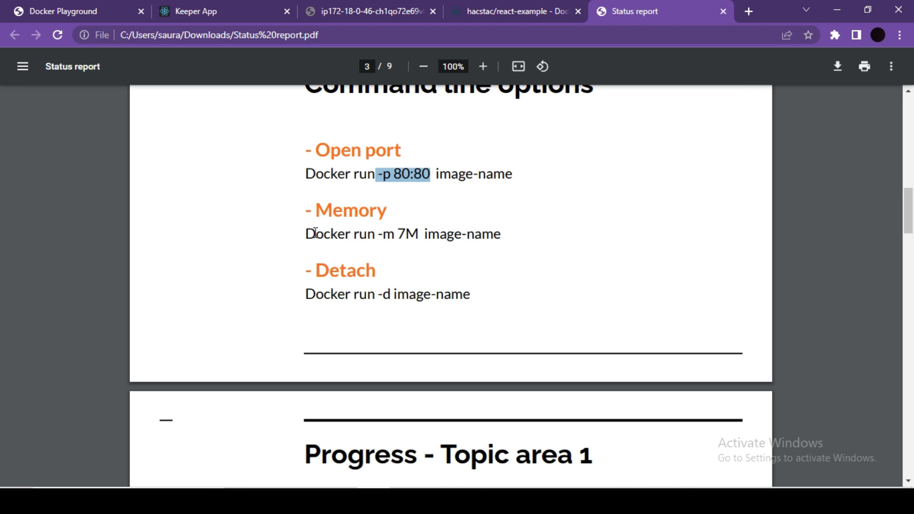
left_click(62, 10)
type("docker run -p 8080:80  hacstac/react-example")
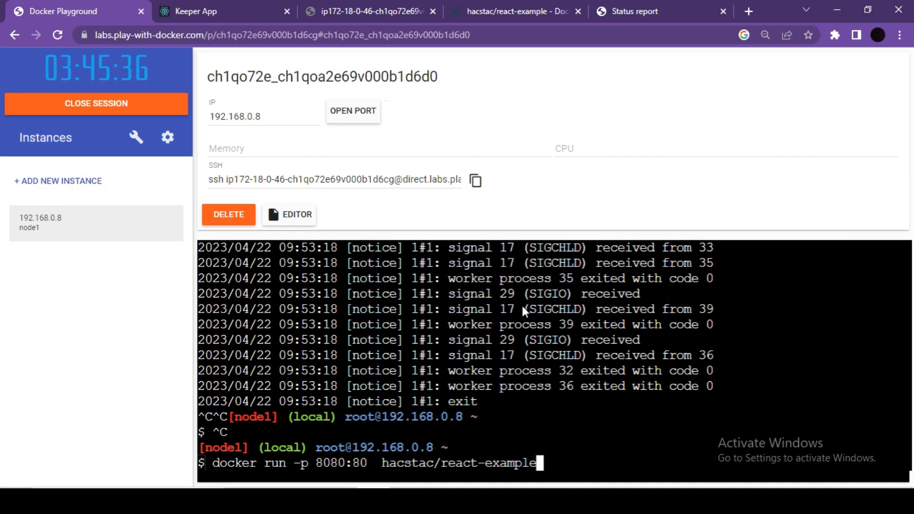
Check the Status report and the Keeper App page on port 8080, then return to the terminal.
left_click(651, 10)
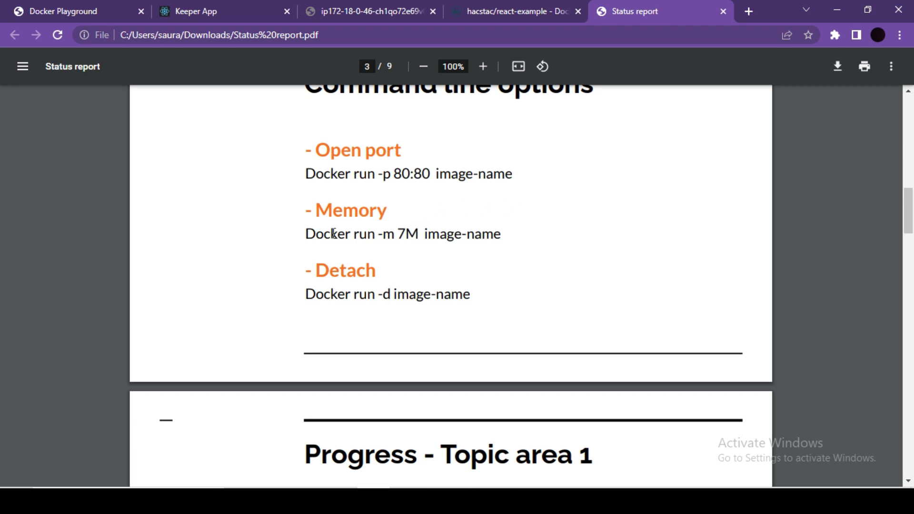
mouse_move(344, 217)
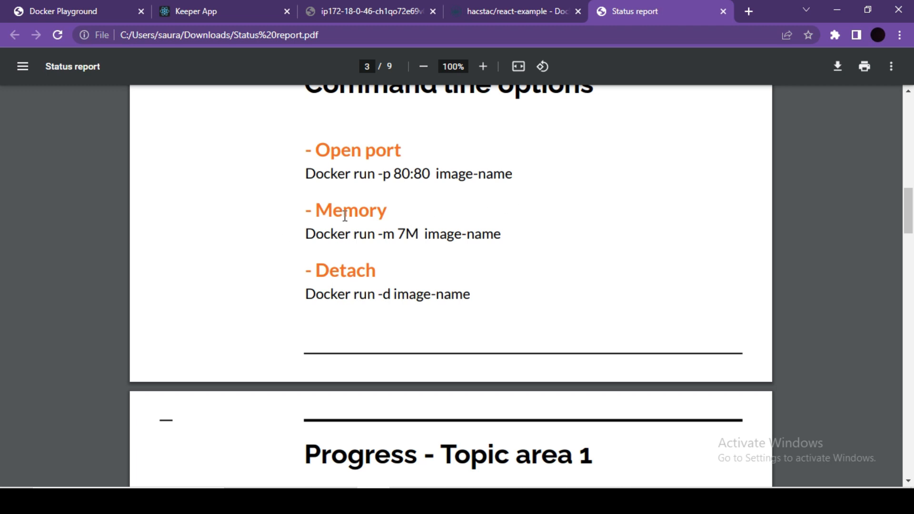
mouse_move(177, 6)
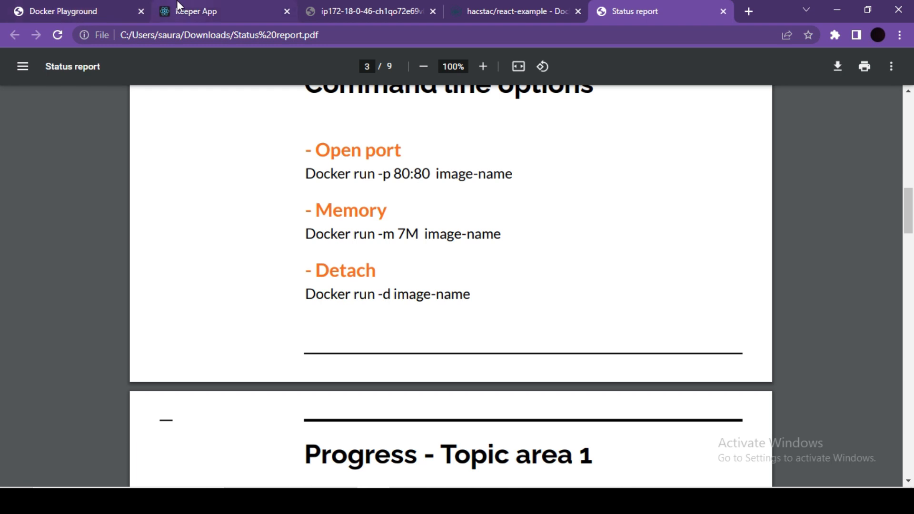
left_click(200, 12)
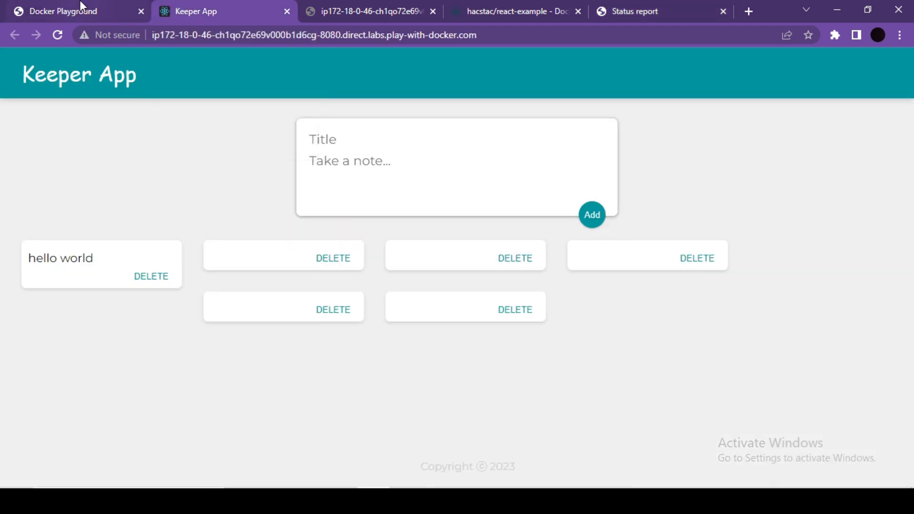
left_click(59, 11)
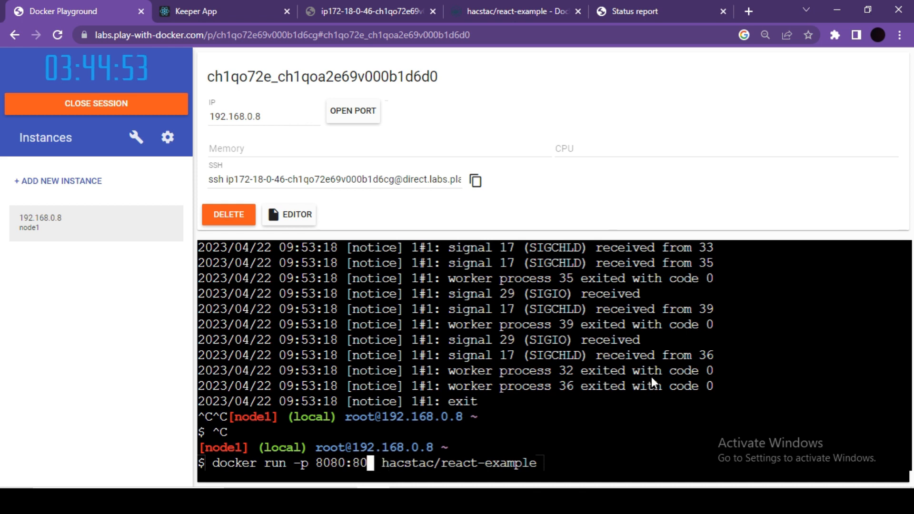
Add a -m 7M memory limit to the docker run -p 8080:80 command.
type("-")
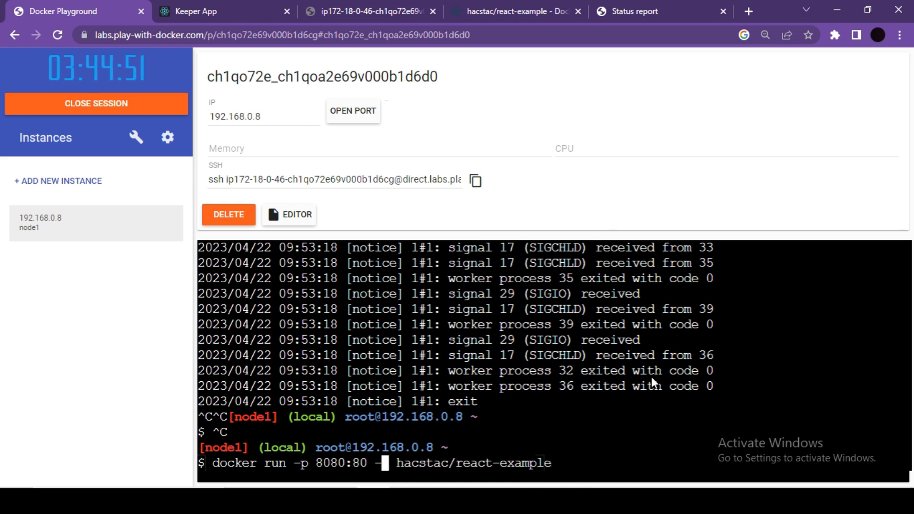
type("m")
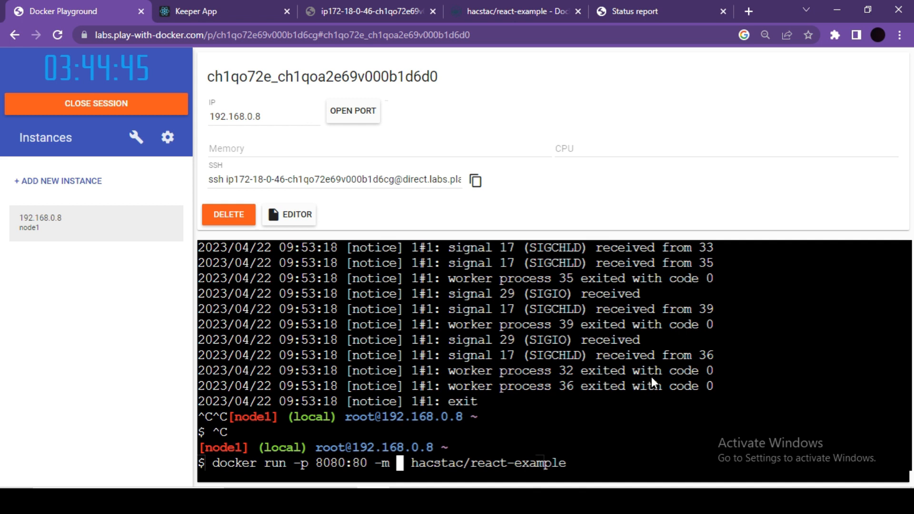
type("7M")
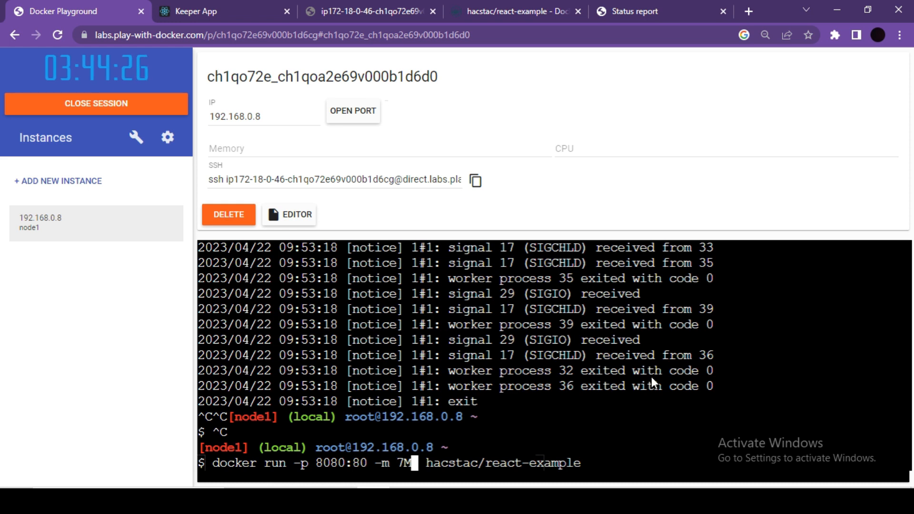
Check the Keeper App page twice against the terminal before running the memory-limited container.
left_click(196, 11)
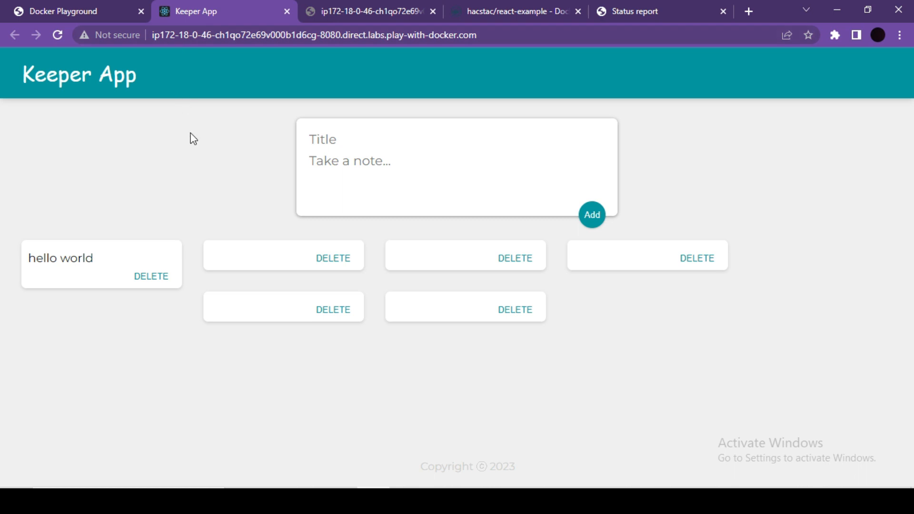
left_click(62, 10)
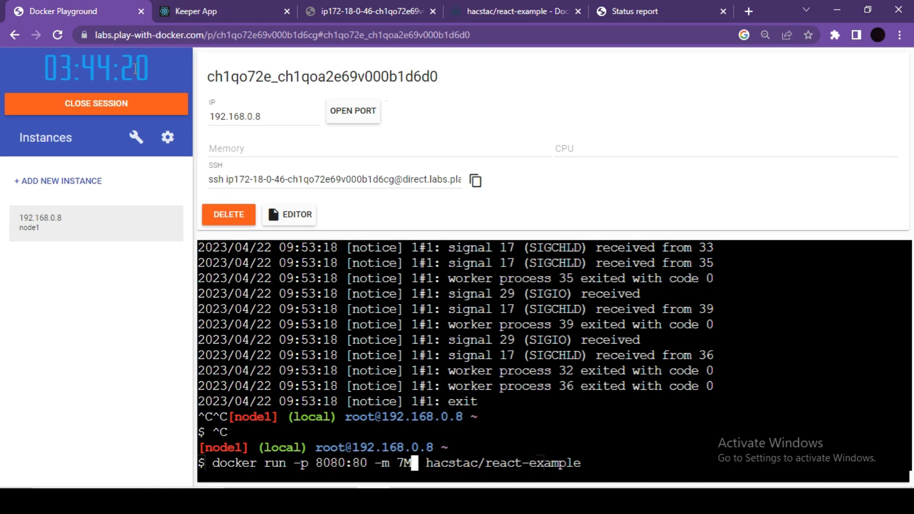
mouse_move(448, 378)
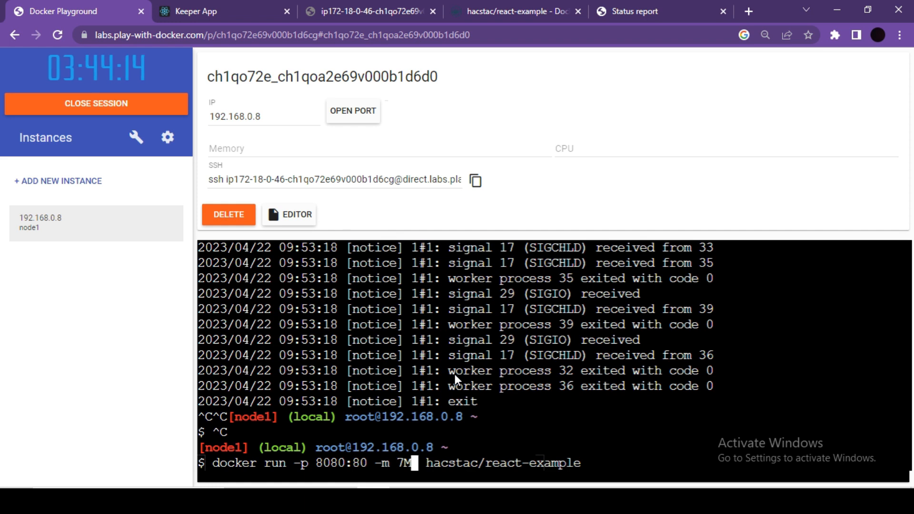
left_click(198, 10)
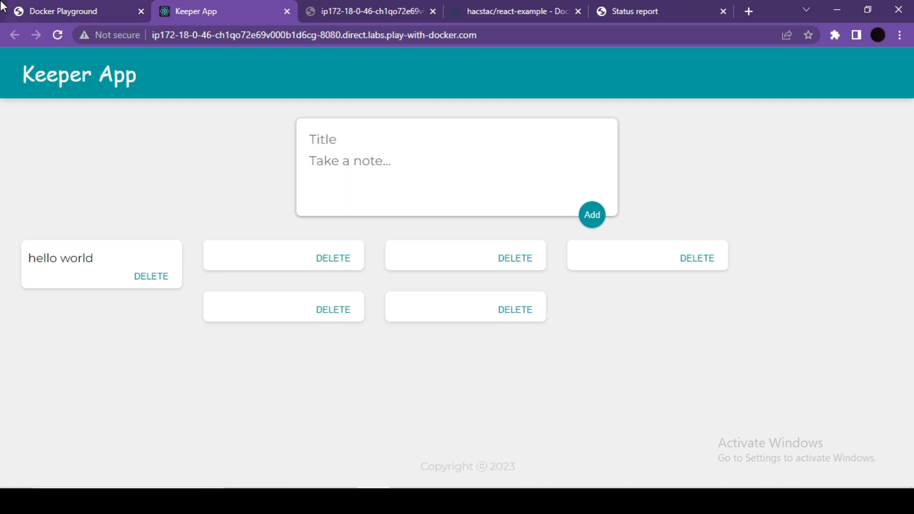
left_click(66, 12)
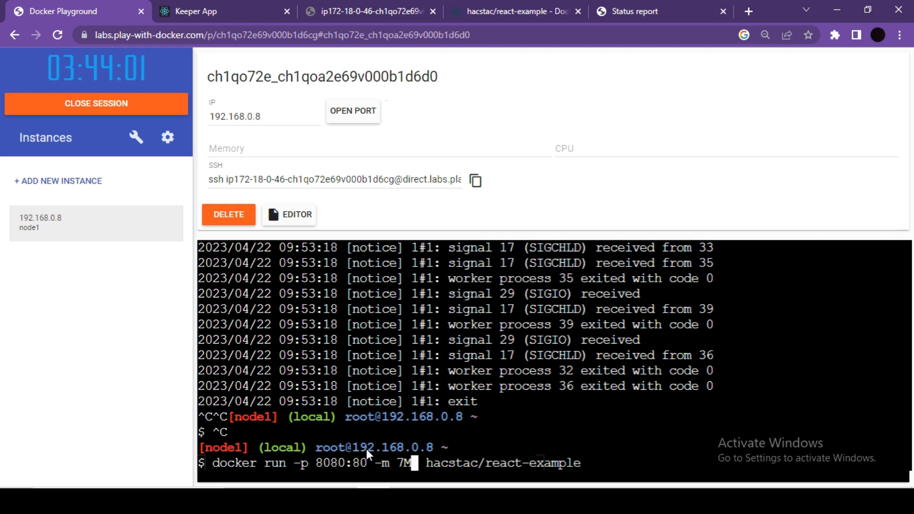
mouse_move(388, 485)
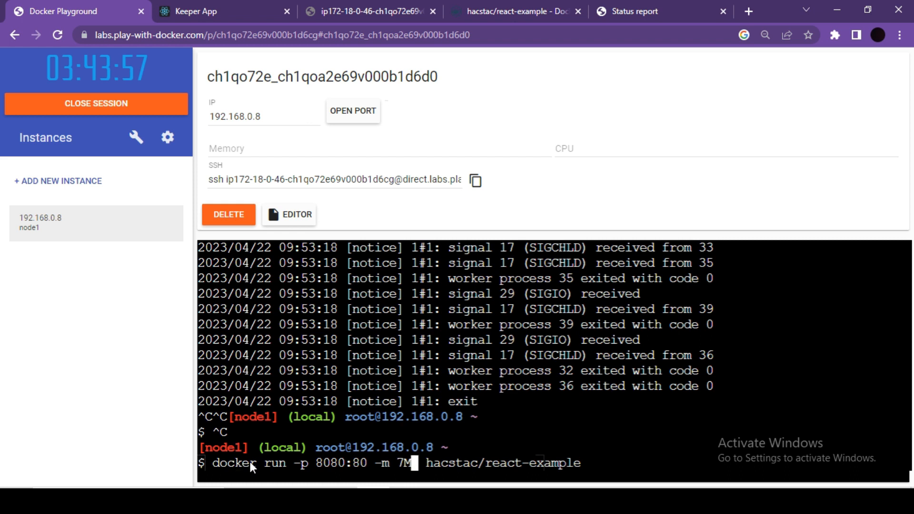
mouse_move(492, 484)
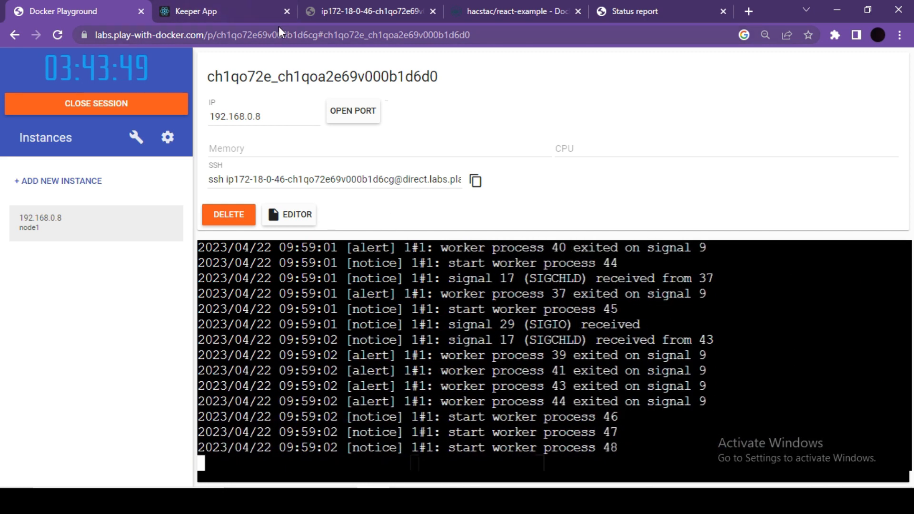
Close the Keeper App page, reopen port 8080 on the instance, and return to the terminal.
left_click(204, 12)
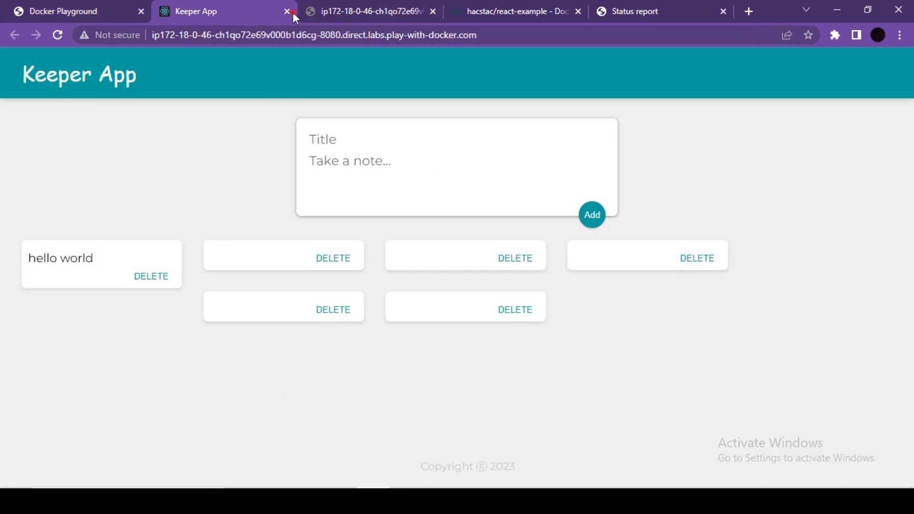
left_click(283, 12)
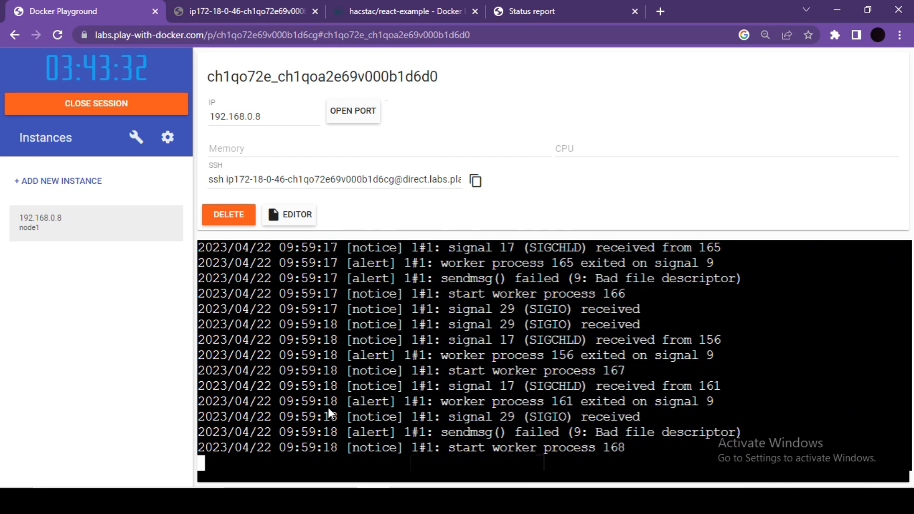
left_click(352, 111)
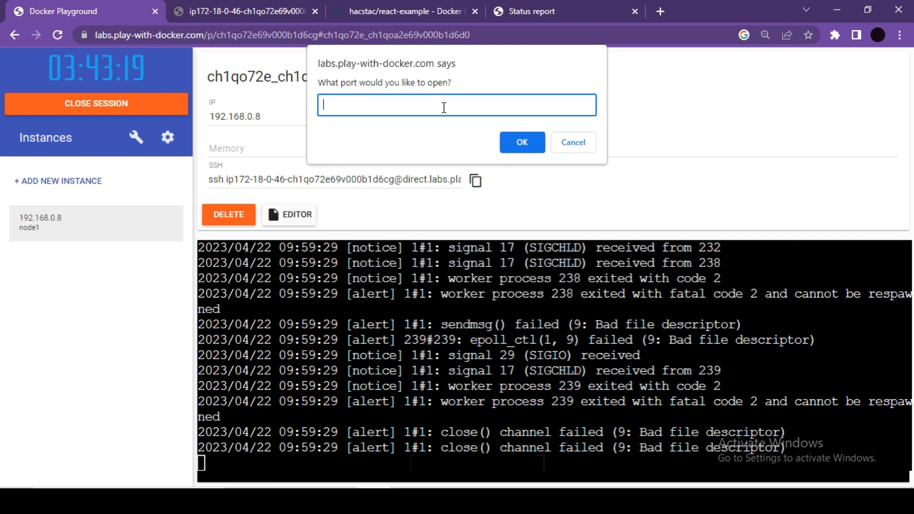
type("8080")
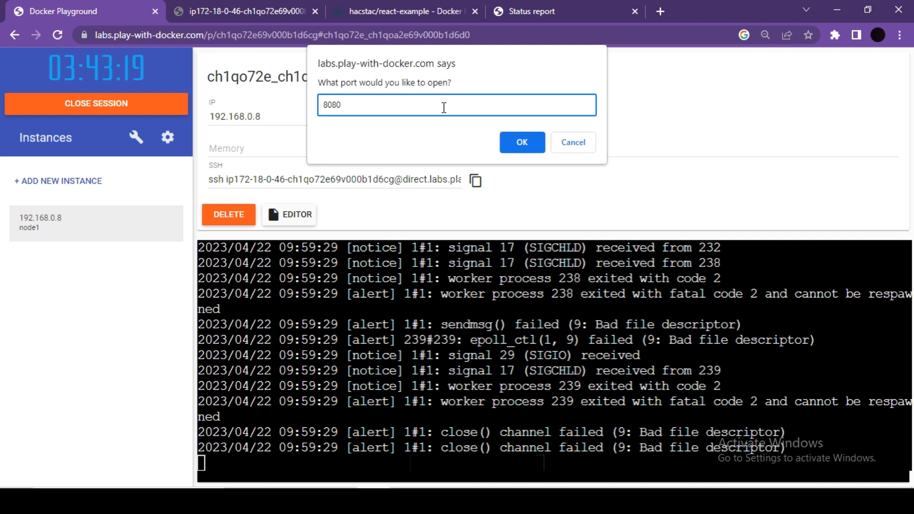
left_click(521, 141)
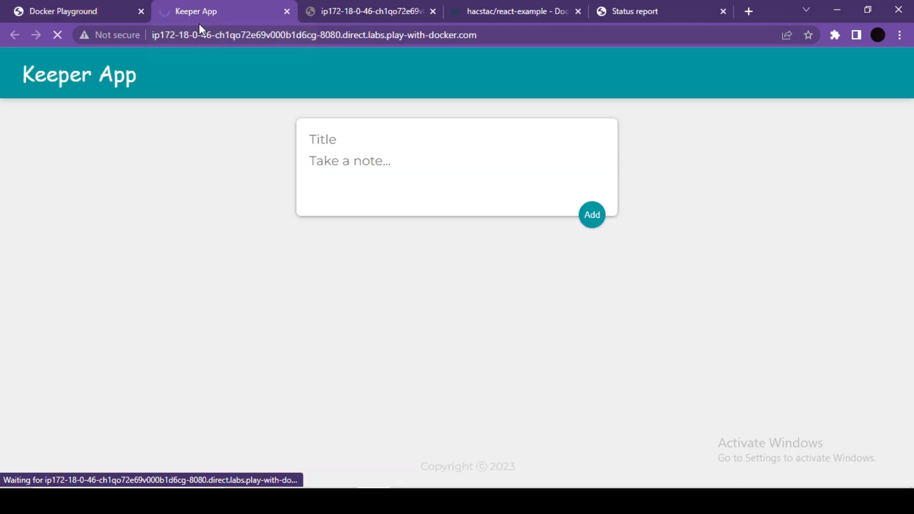
mouse_move(181, 15)
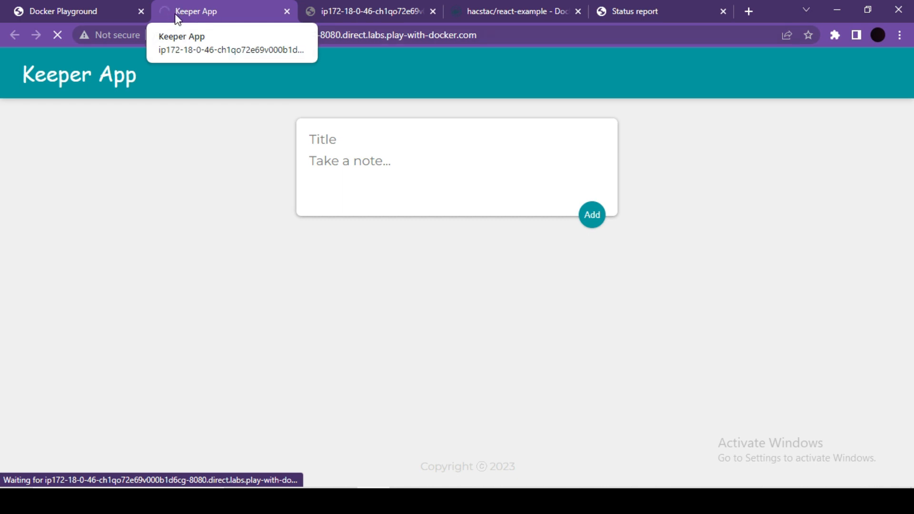
left_click(61, 11)
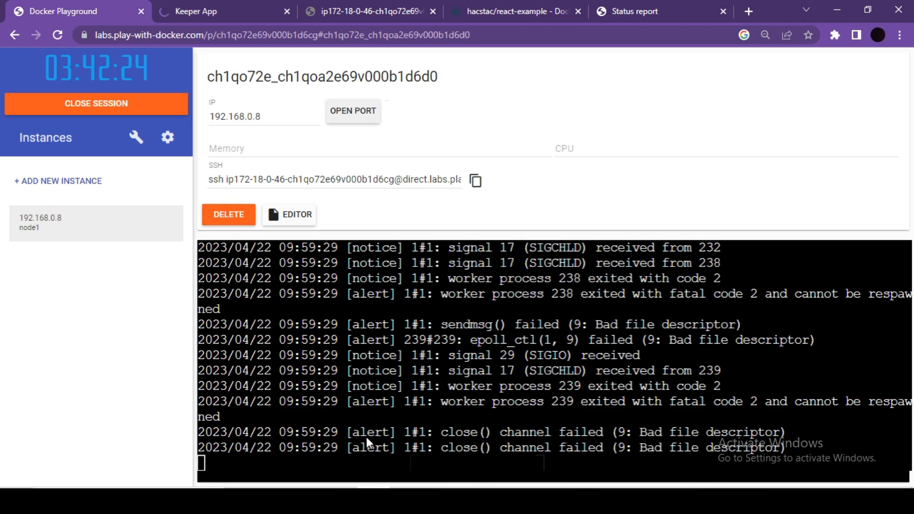
mouse_move(497, 445)
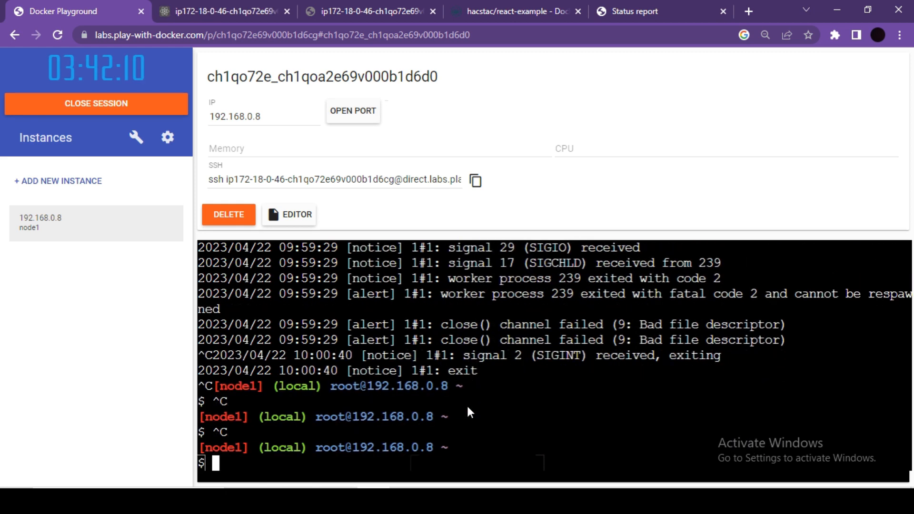
Run docker run -p 8080:80 -m 7000M hacstac/react-example.
type("docker run -p 8080:80 -m 7M hacstac/react-example")
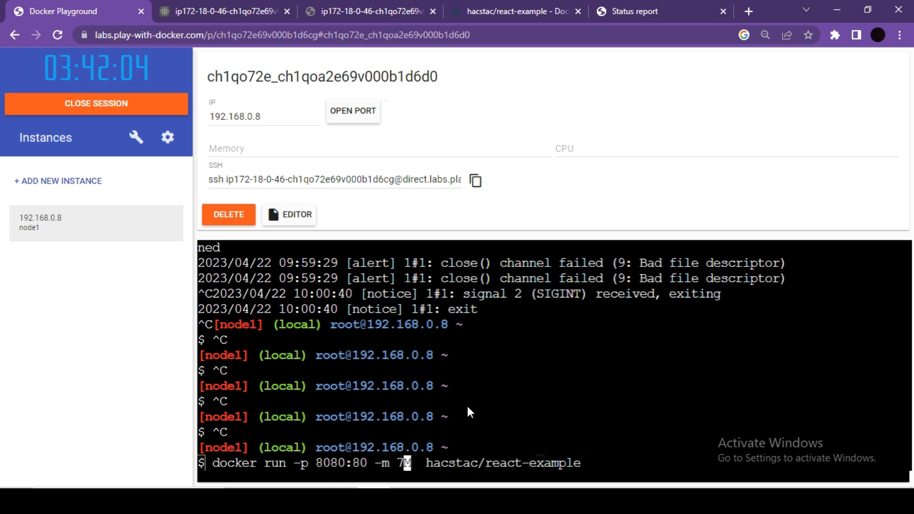
type("000")
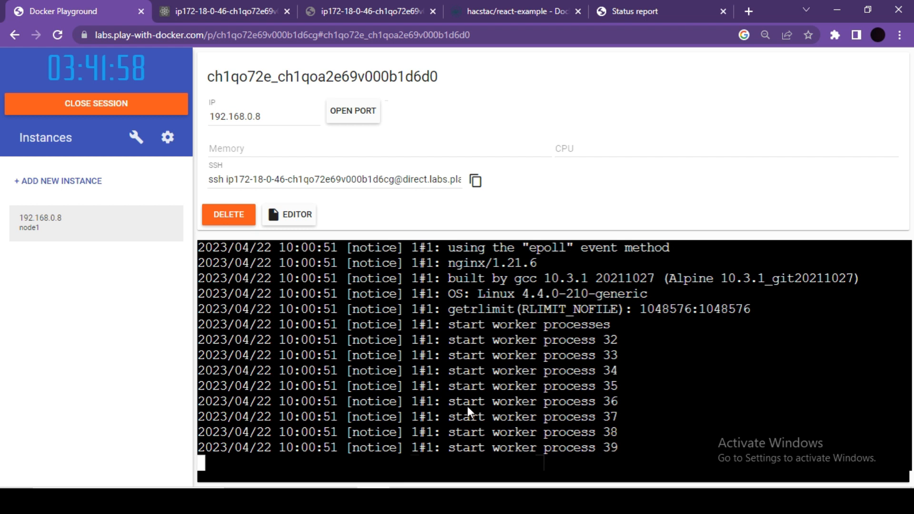
mouse_move(362, 93)
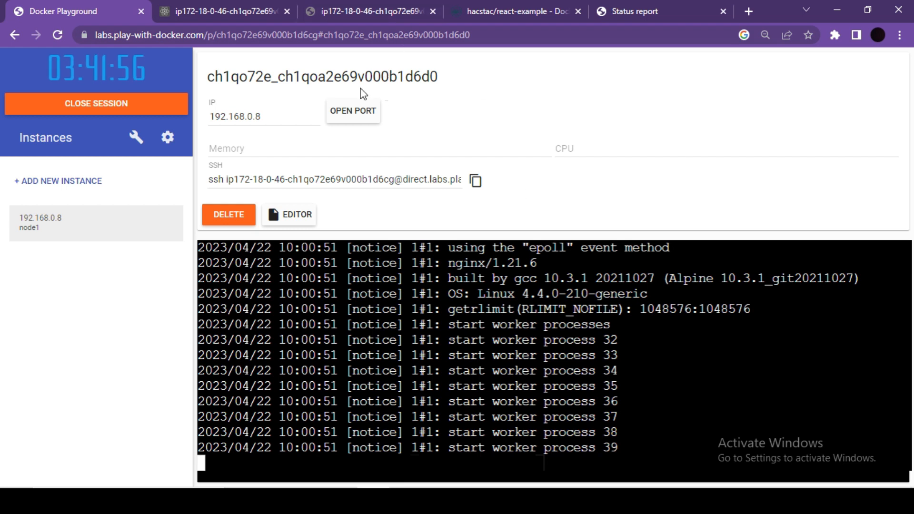
Open port 8080 on the instance, view the served page, and bring up the Status report.
left_click(353, 110)
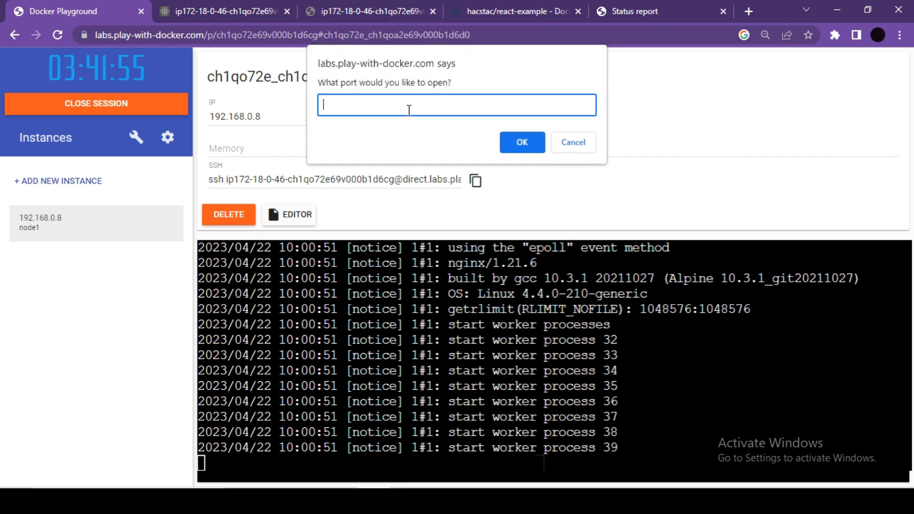
type("8080")
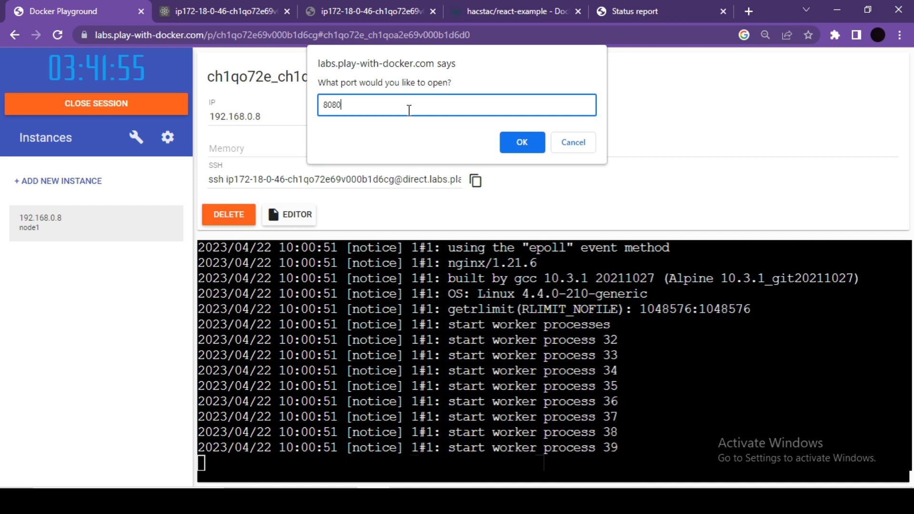
left_click(522, 143)
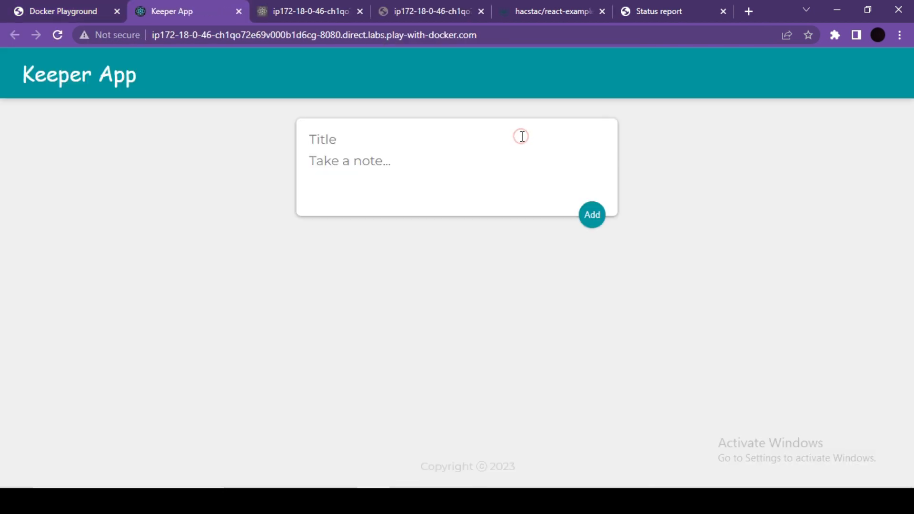
mouse_move(158, 175)
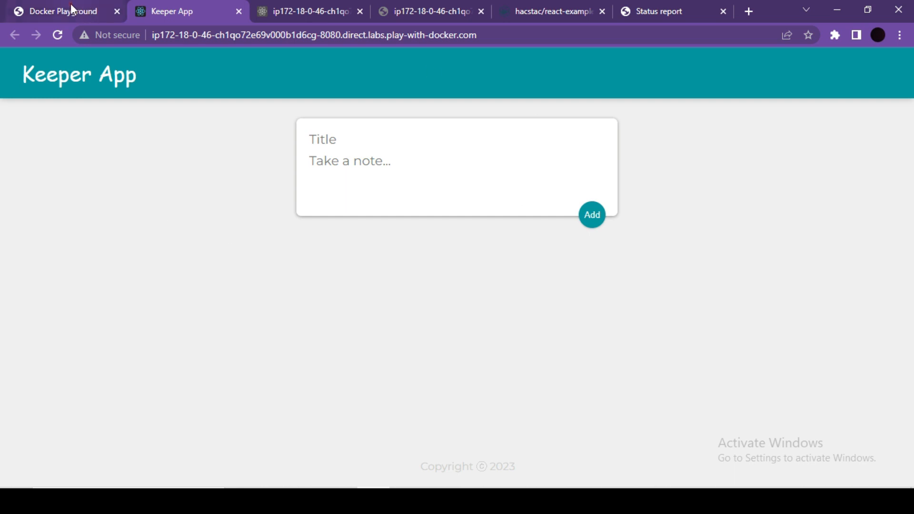
left_click(58, 11)
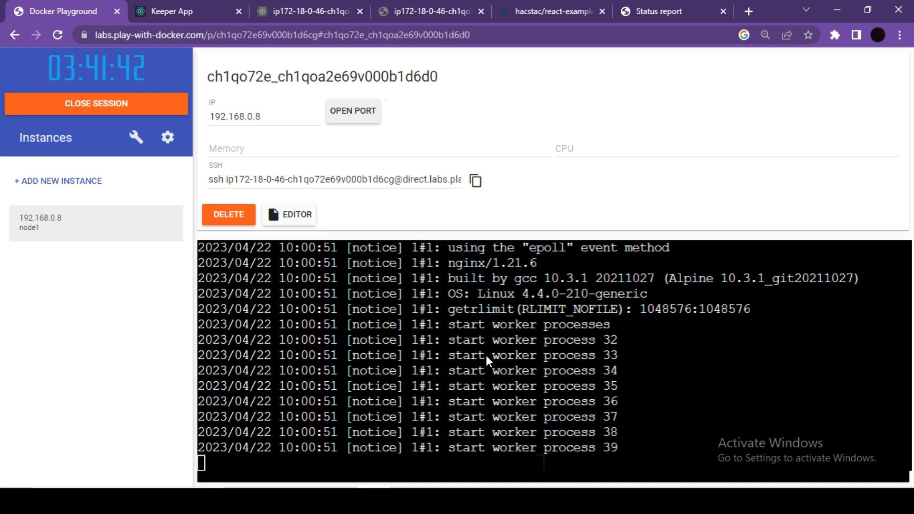
left_click(429, 9)
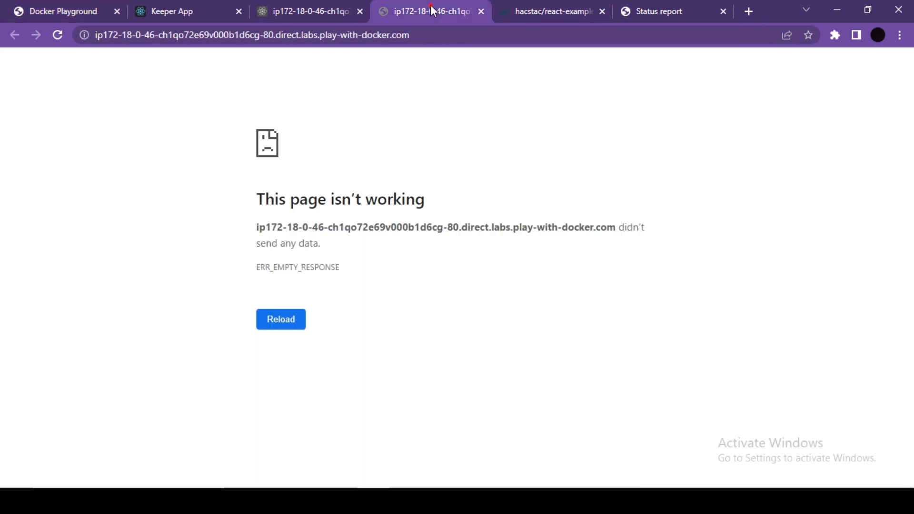
left_click(663, 11)
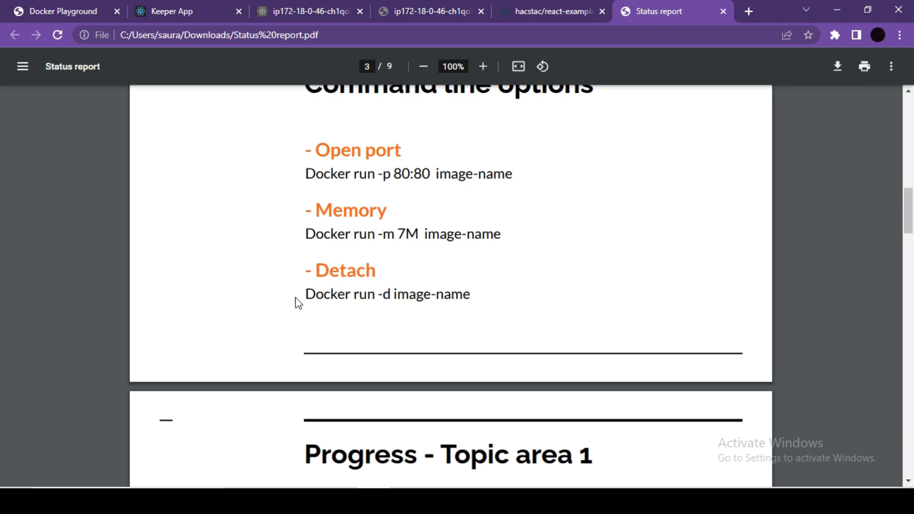
mouse_move(315, 239)
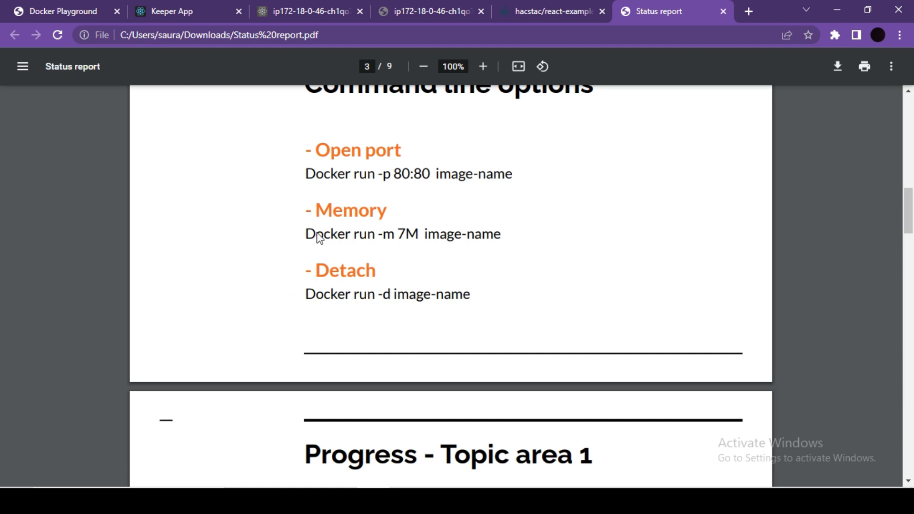